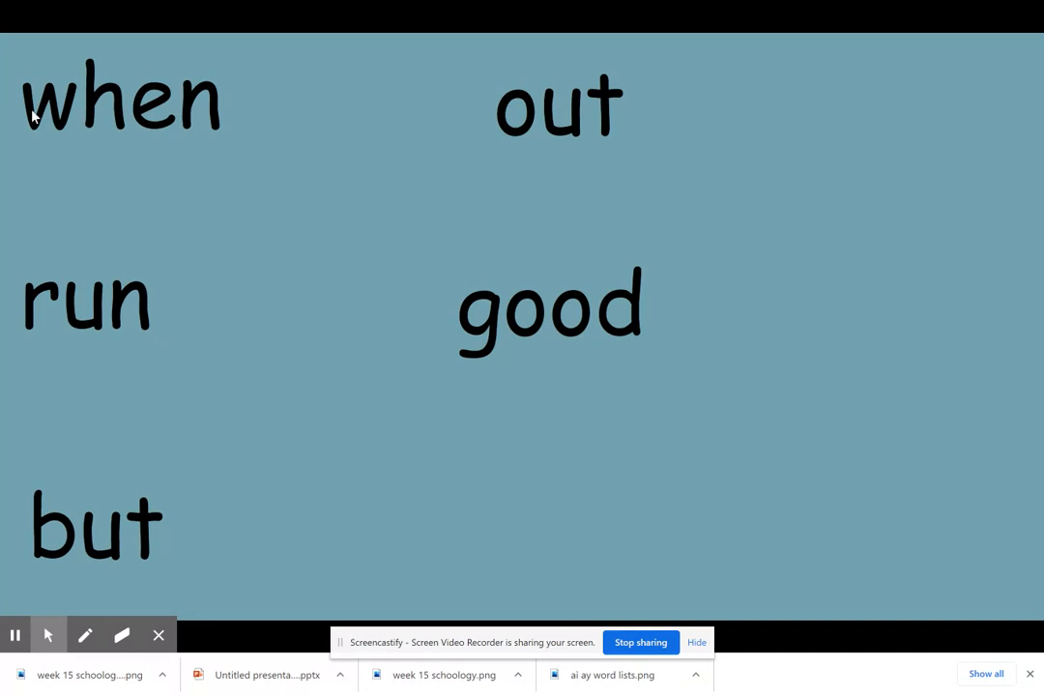
{"action": "mouse_move", "coordinate": [191, 116]}
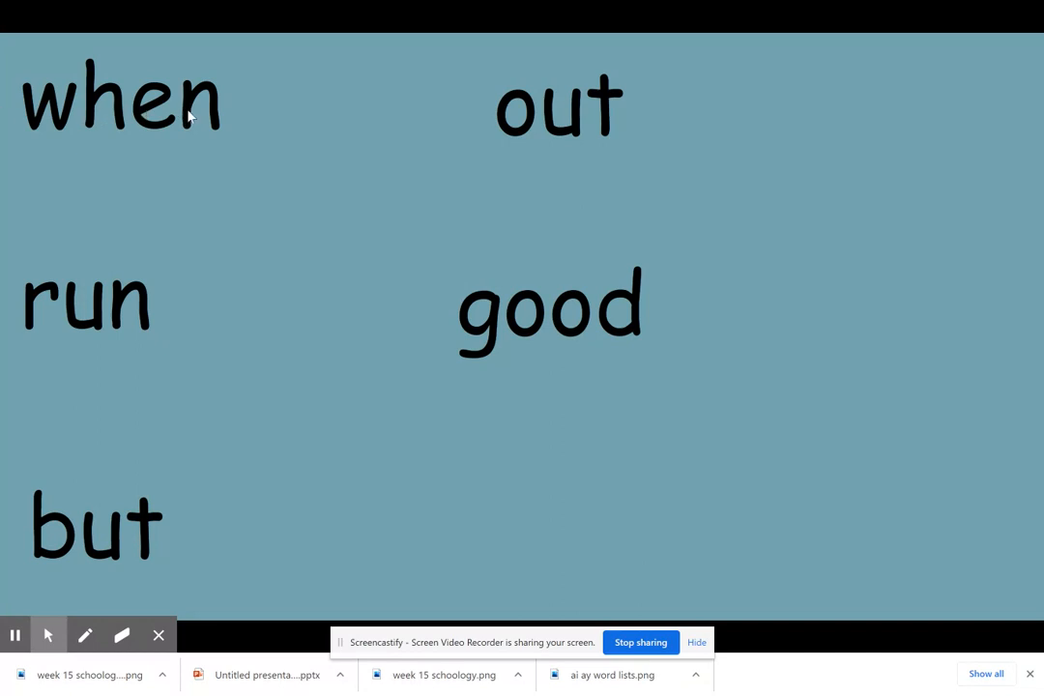
{"action": "mouse_move", "coordinate": [227, 128]}
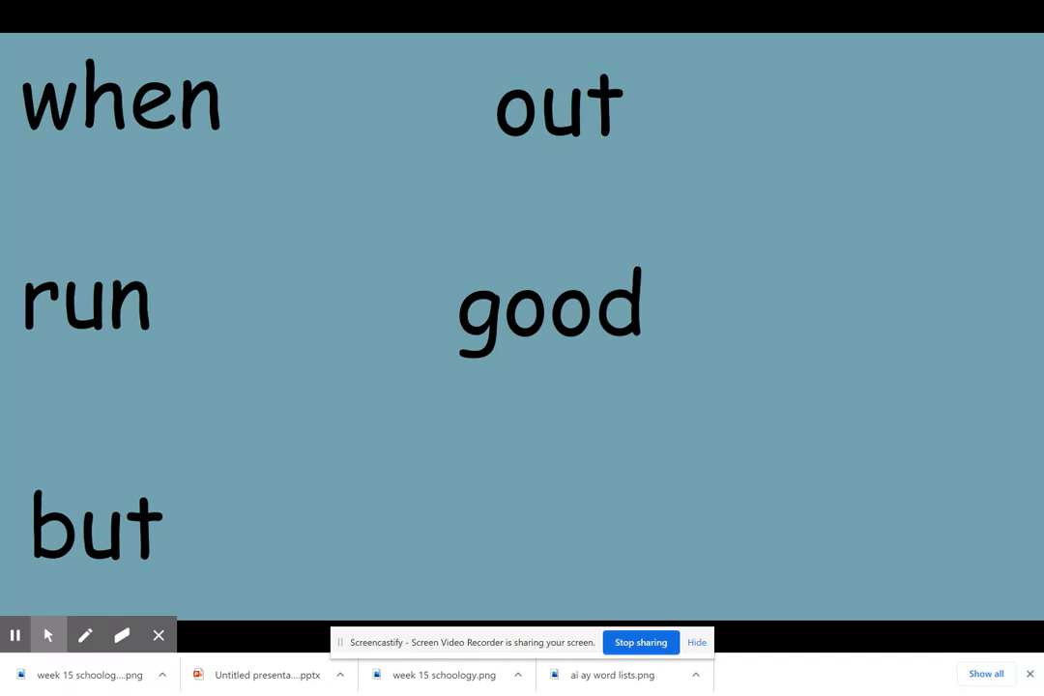
{"action": "mouse_move", "coordinate": [54, 128]}
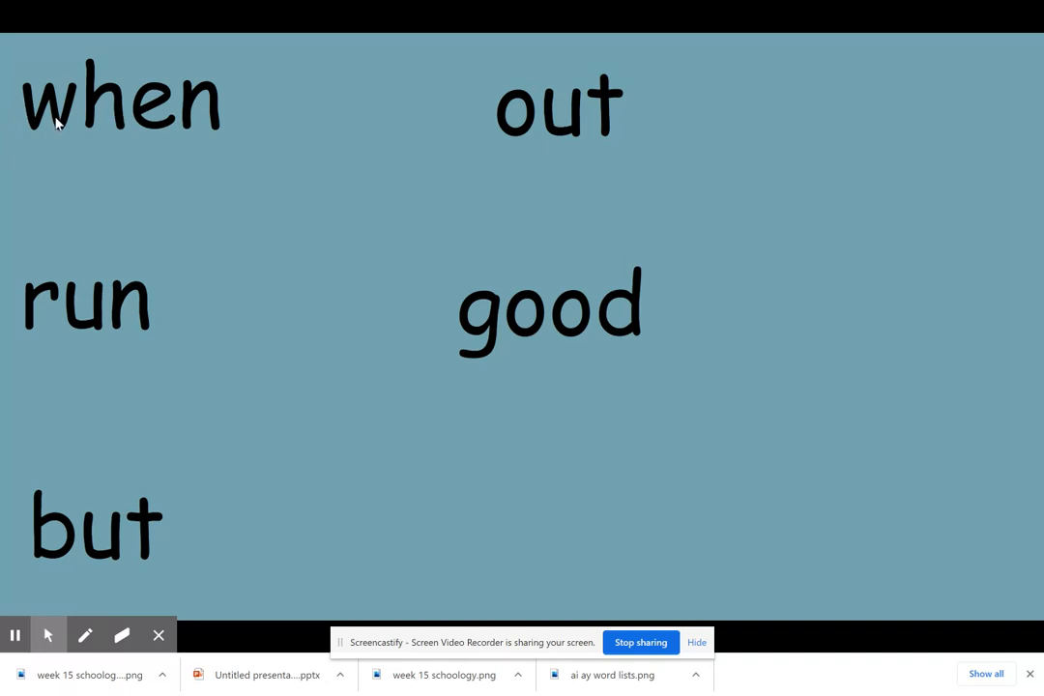
{"action": "mouse_move", "coordinate": [199, 123]}
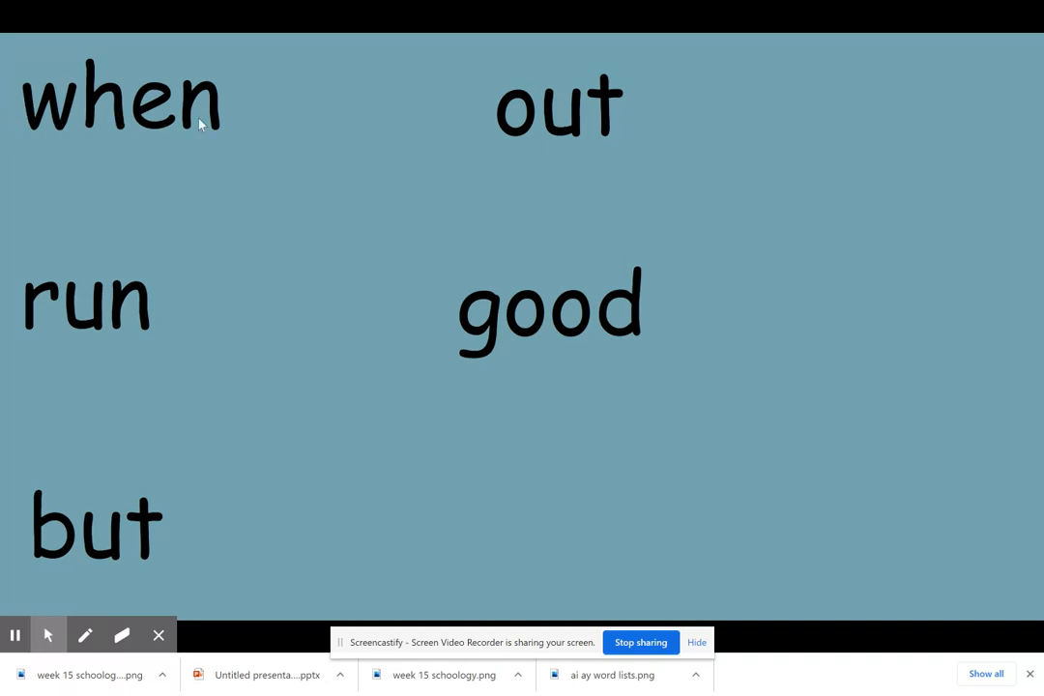
{"action": "mouse_move", "coordinate": [168, 269]}
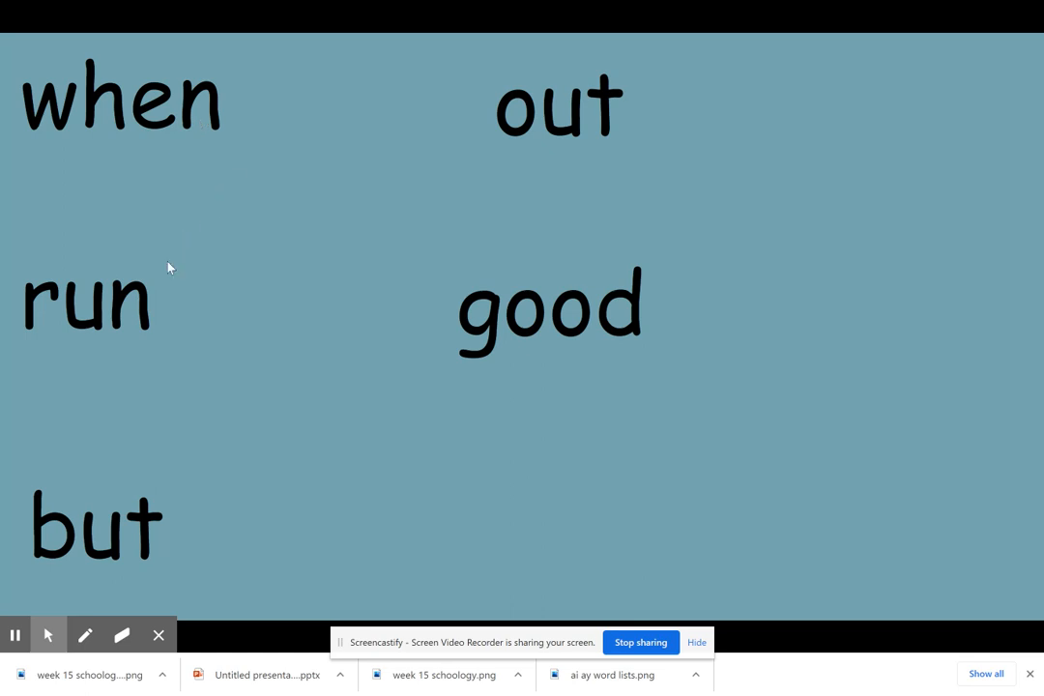
{"action": "mouse_move", "coordinate": [120, 327]}
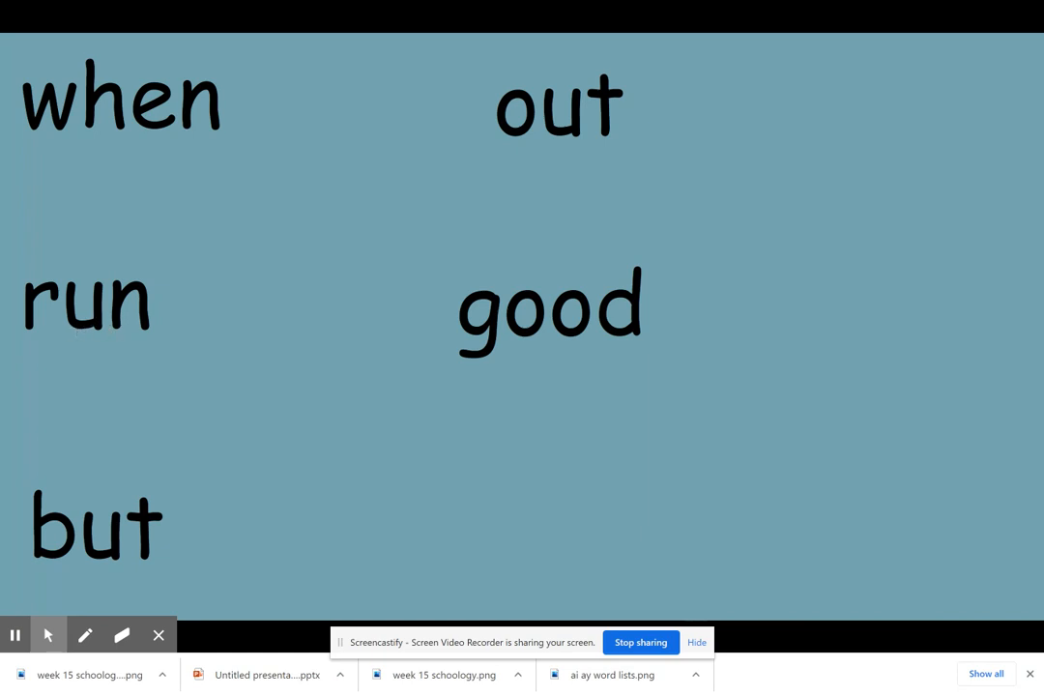
{"action": "mouse_move", "coordinate": [141, 341]}
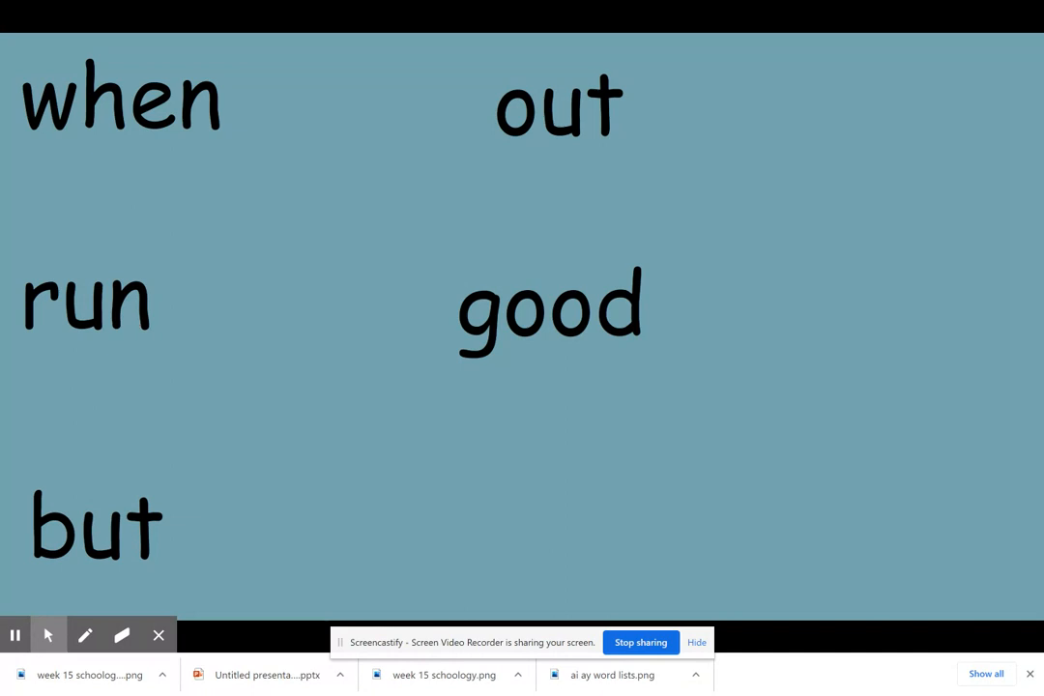
{"action": "mouse_move", "coordinate": [108, 340]}
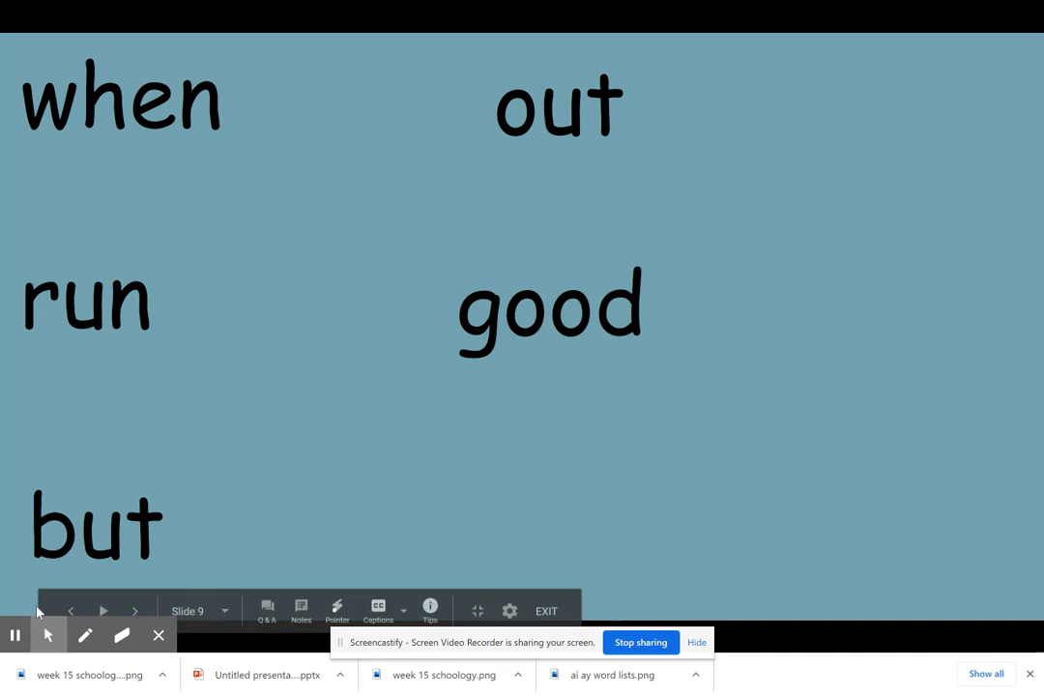
{"action": "mouse_move", "coordinate": [42, 567]}
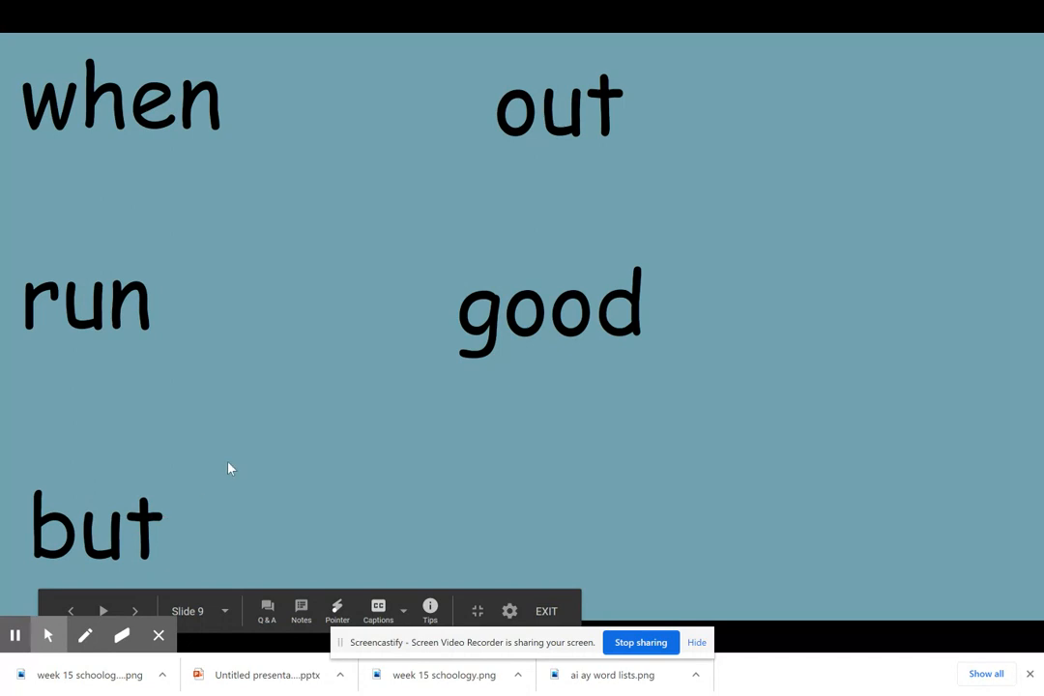
{"action": "mouse_move", "coordinate": [530, 192]}
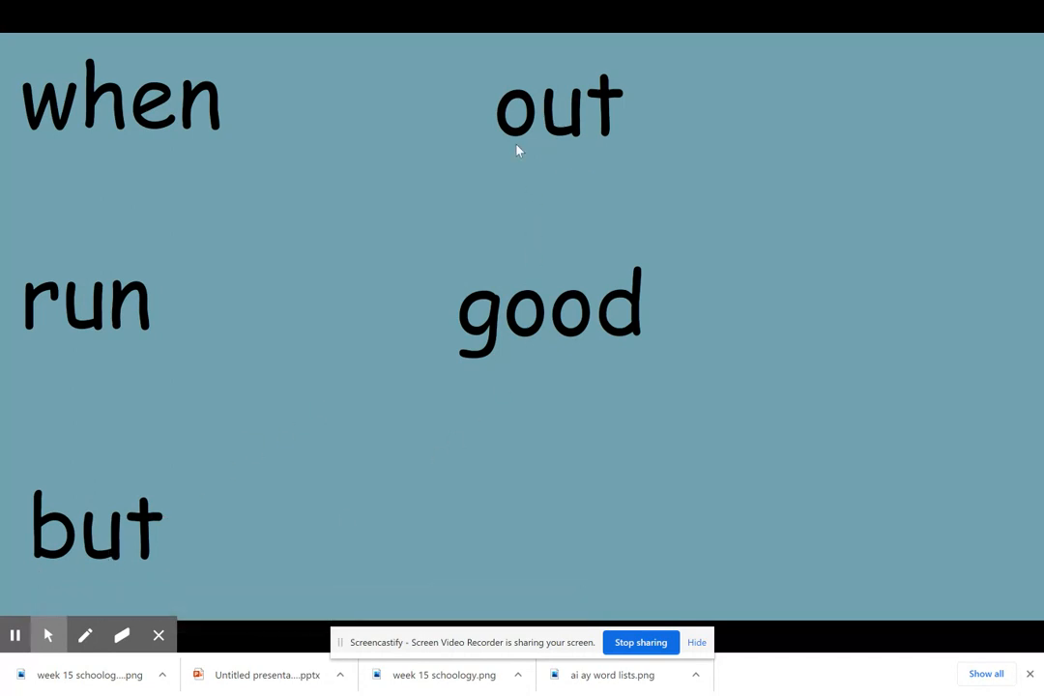
{"action": "mouse_move", "coordinate": [476, 143]}
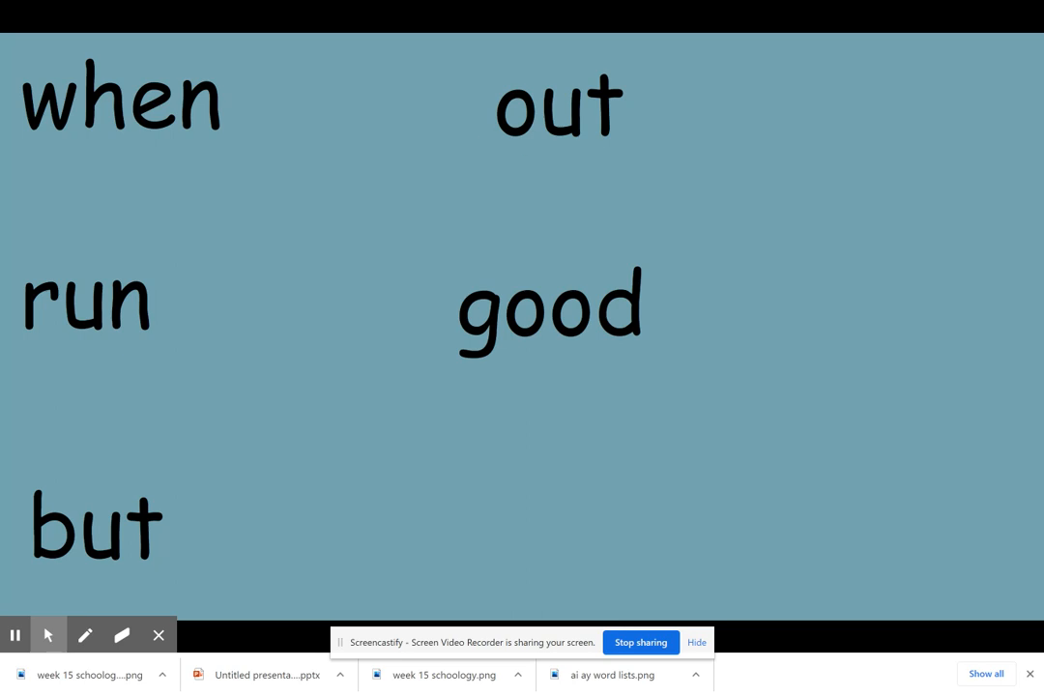
{"action": "mouse_move", "coordinate": [582, 153]}
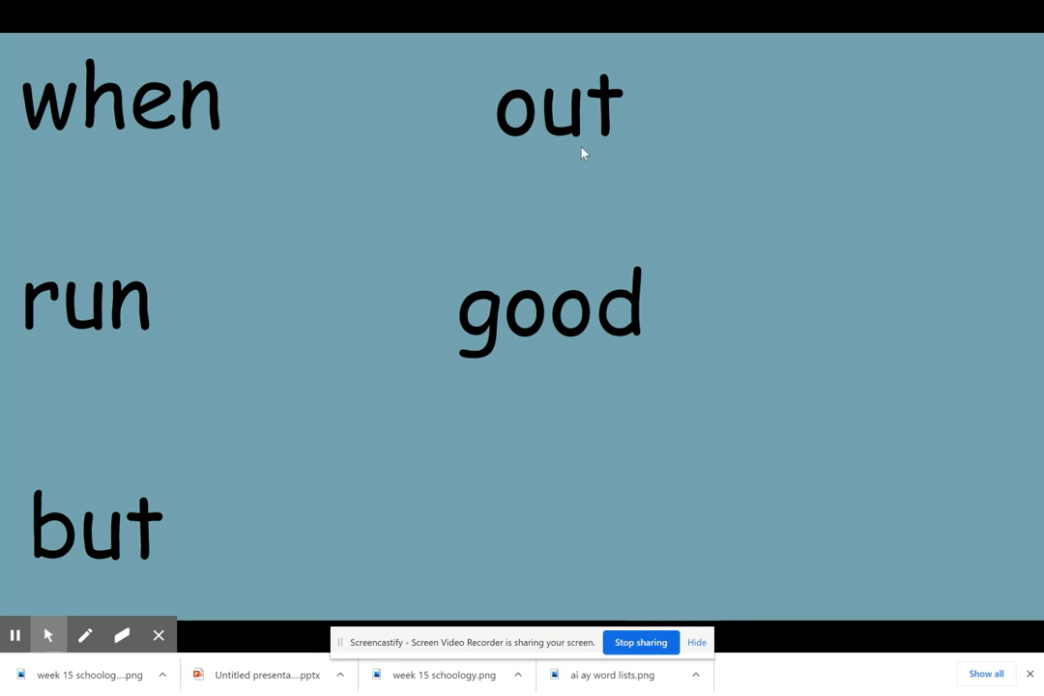
{"action": "mouse_move", "coordinate": [576, 151]}
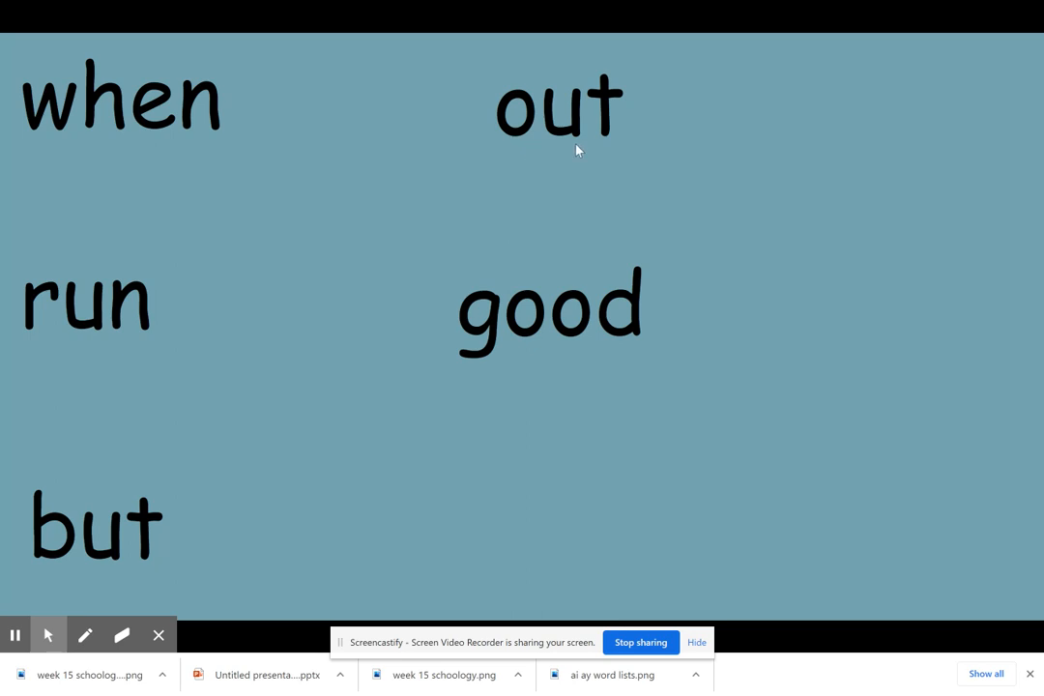
{"action": "mouse_move", "coordinate": [468, 356]}
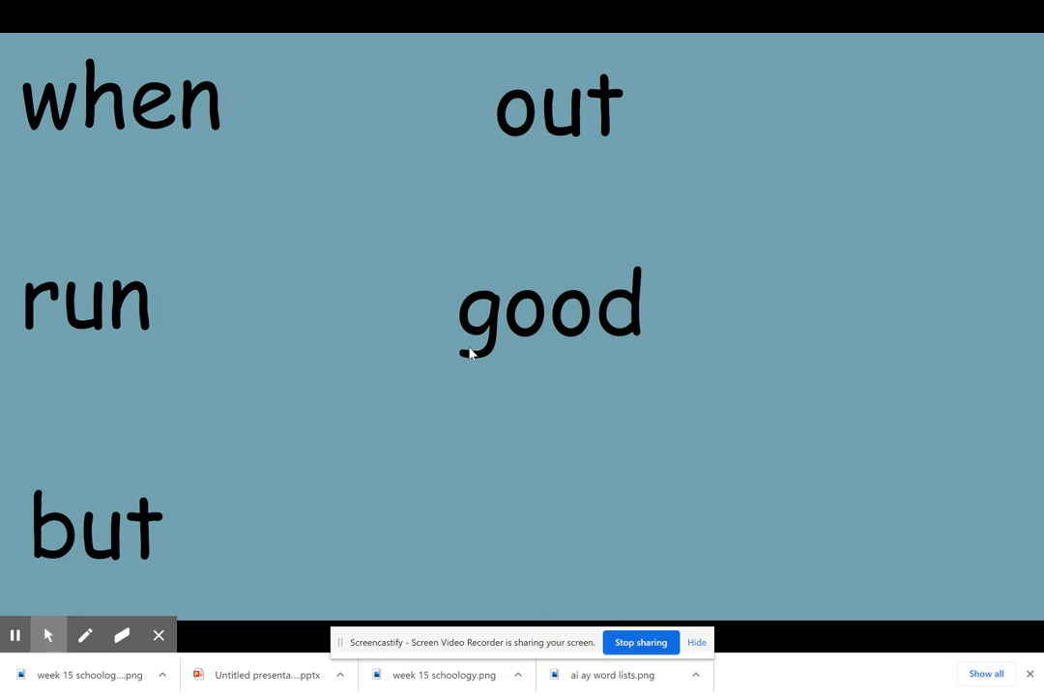
{"action": "mouse_move", "coordinate": [487, 356]}
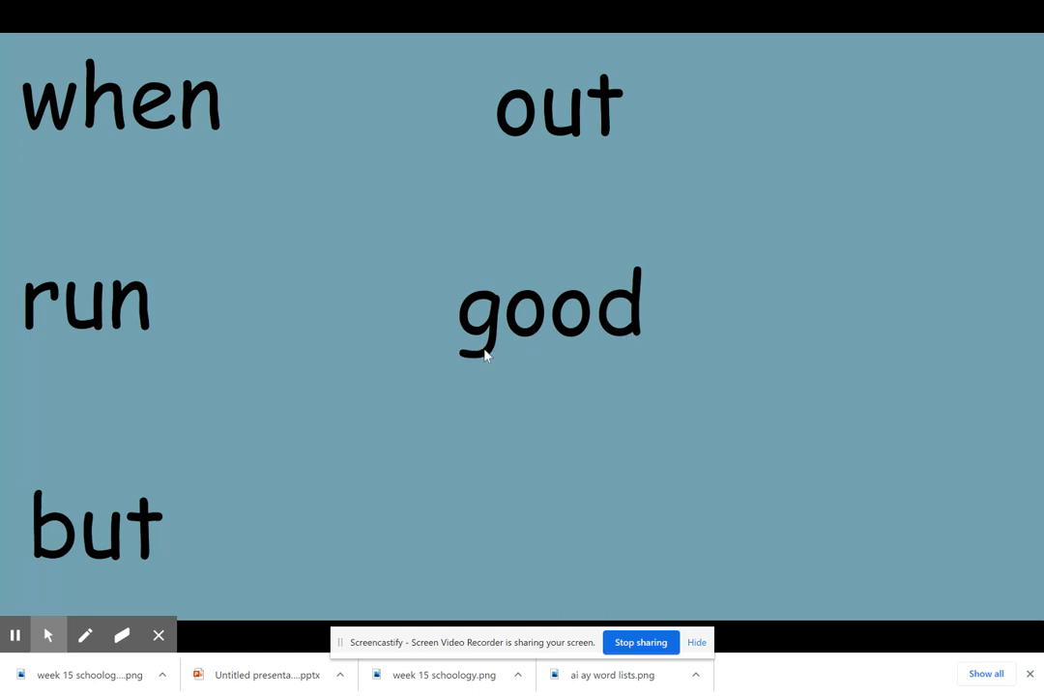
{"action": "mouse_move", "coordinate": [607, 351]}
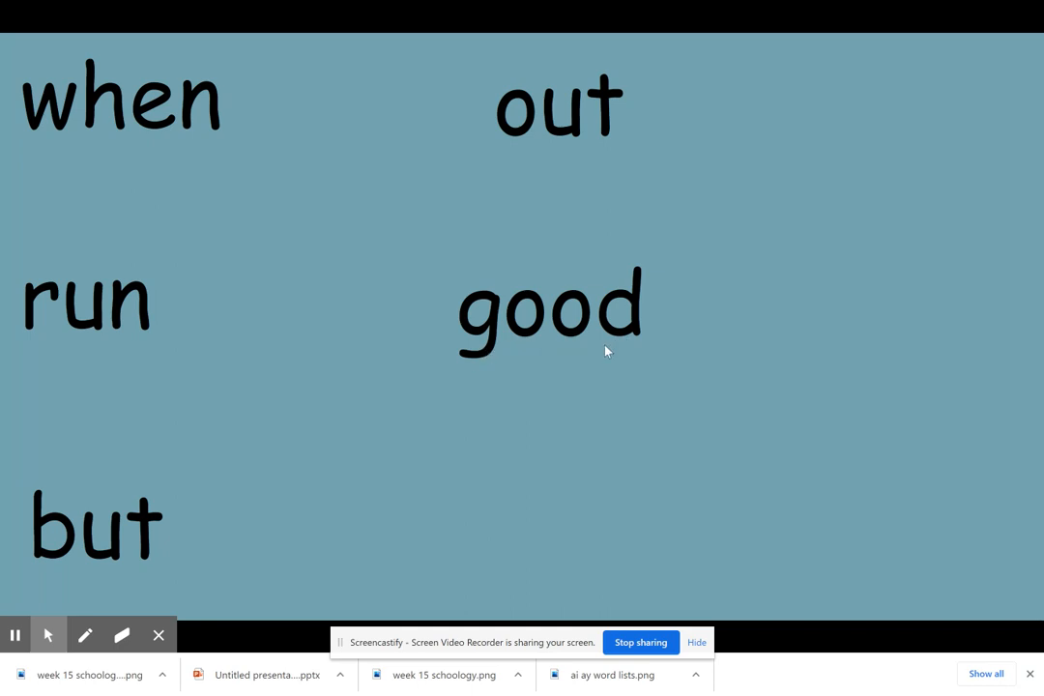
{"action": "mouse_move", "coordinate": [566, 363]}
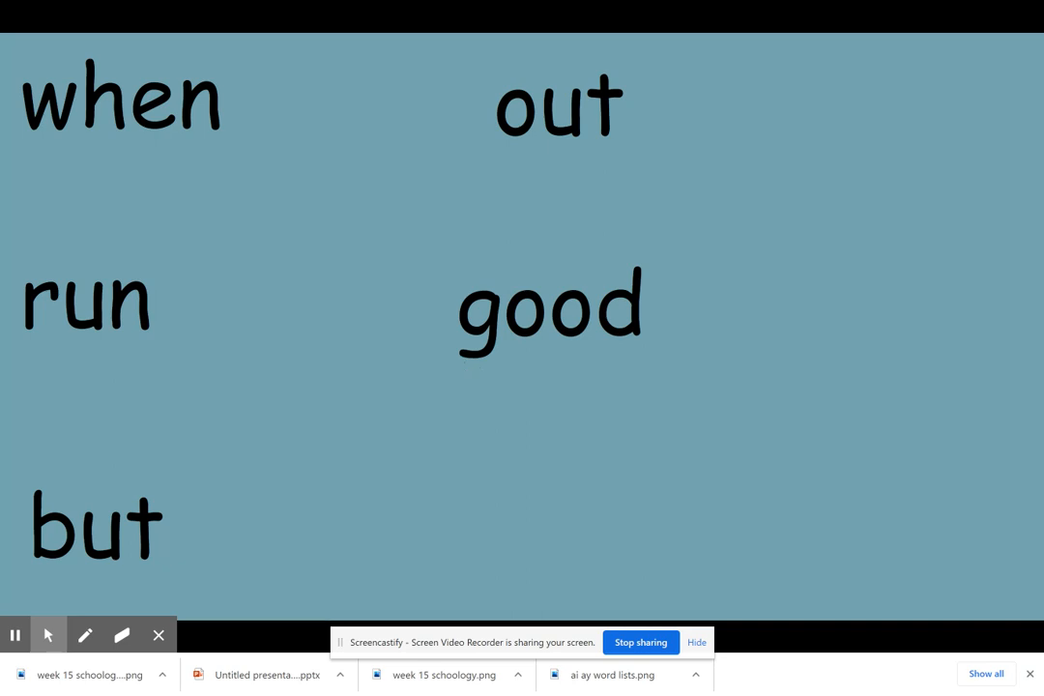
{"action": "mouse_move", "coordinate": [488, 364]}
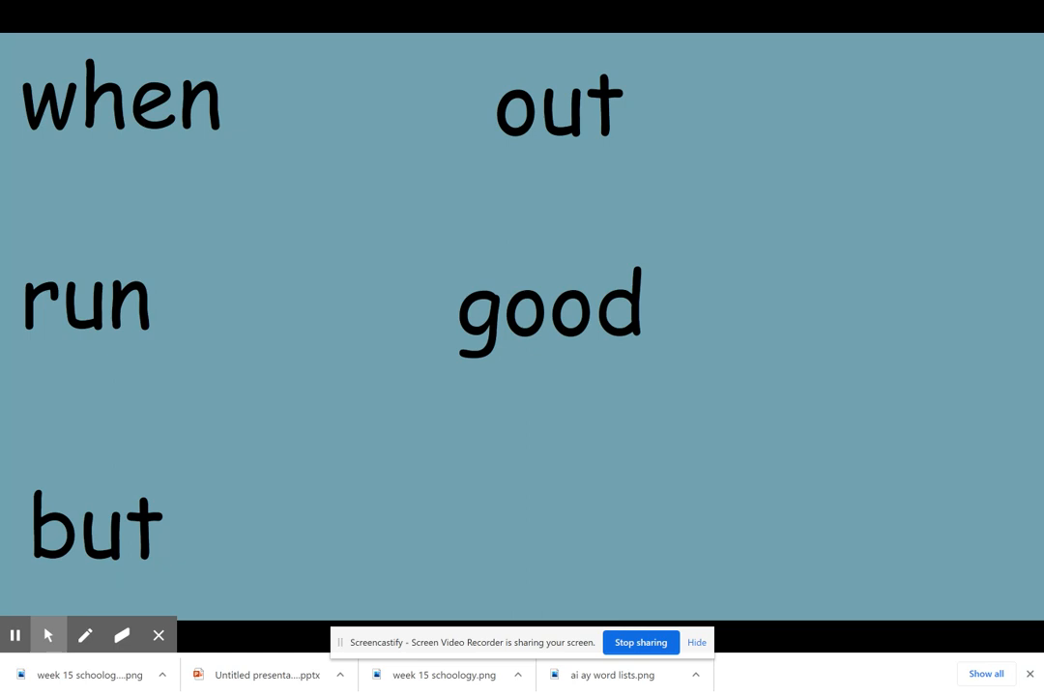
{"action": "mouse_move", "coordinate": [595, 368]}
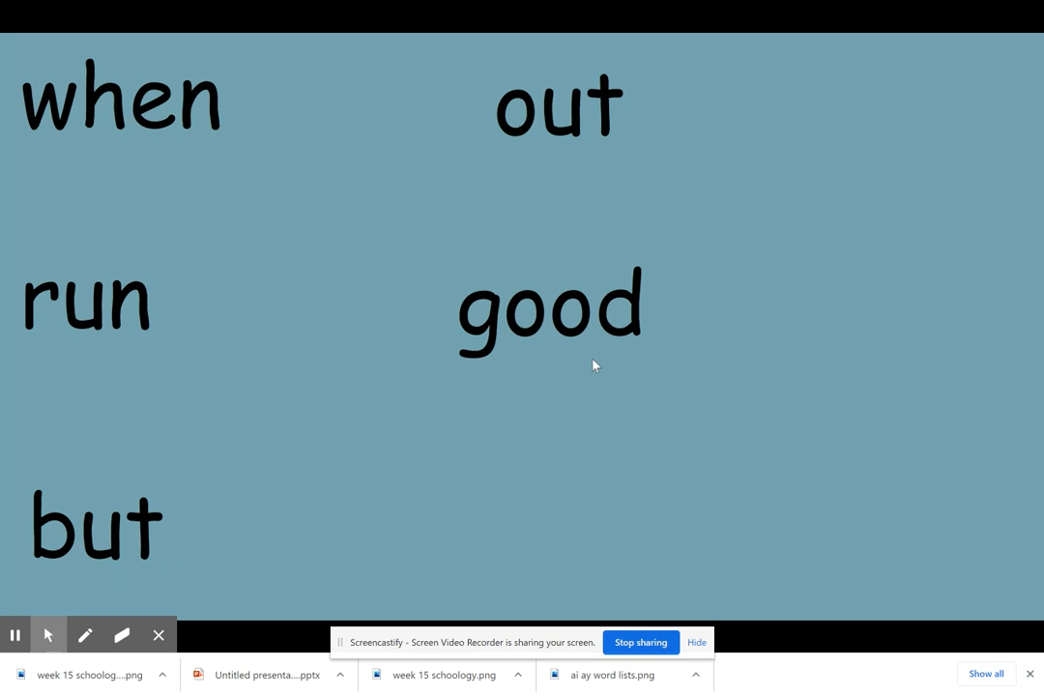
{"action": "mouse_move", "coordinate": [105, 337]}
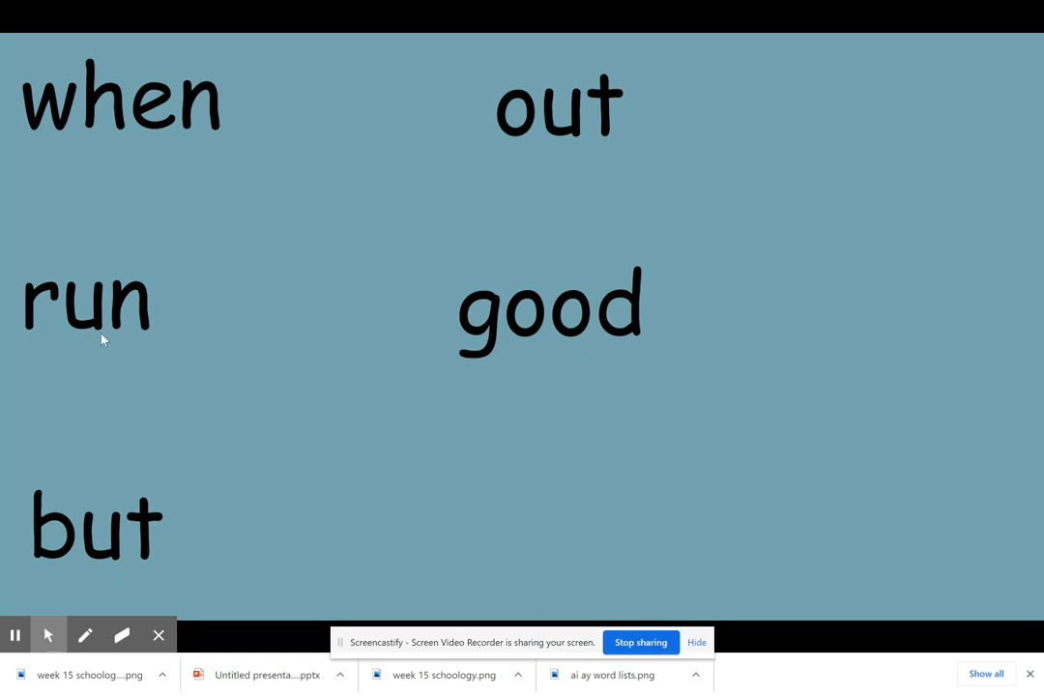
{"action": "mouse_move", "coordinate": [87, 570]}
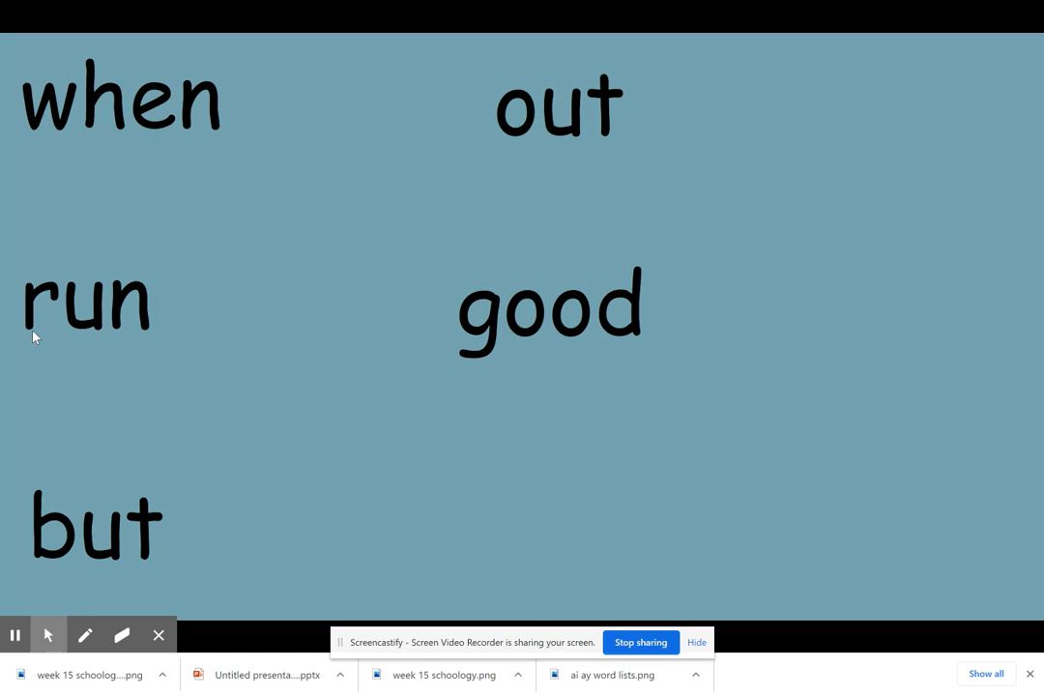
{"action": "mouse_move", "coordinate": [143, 342]}
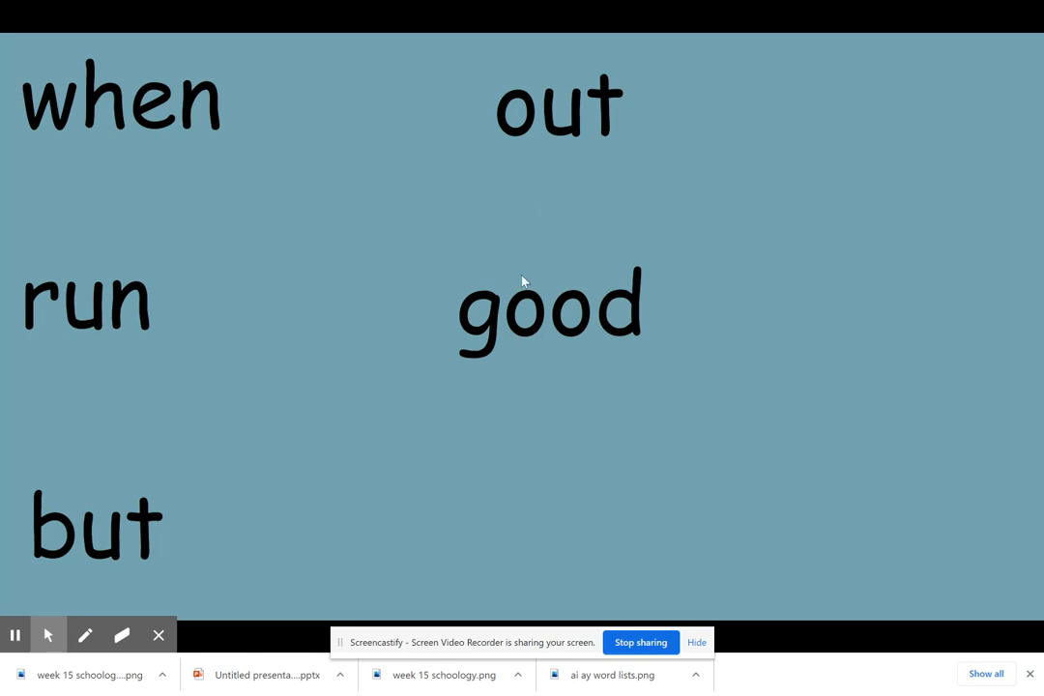
{"action": "mouse_move", "coordinate": [524, 279]}
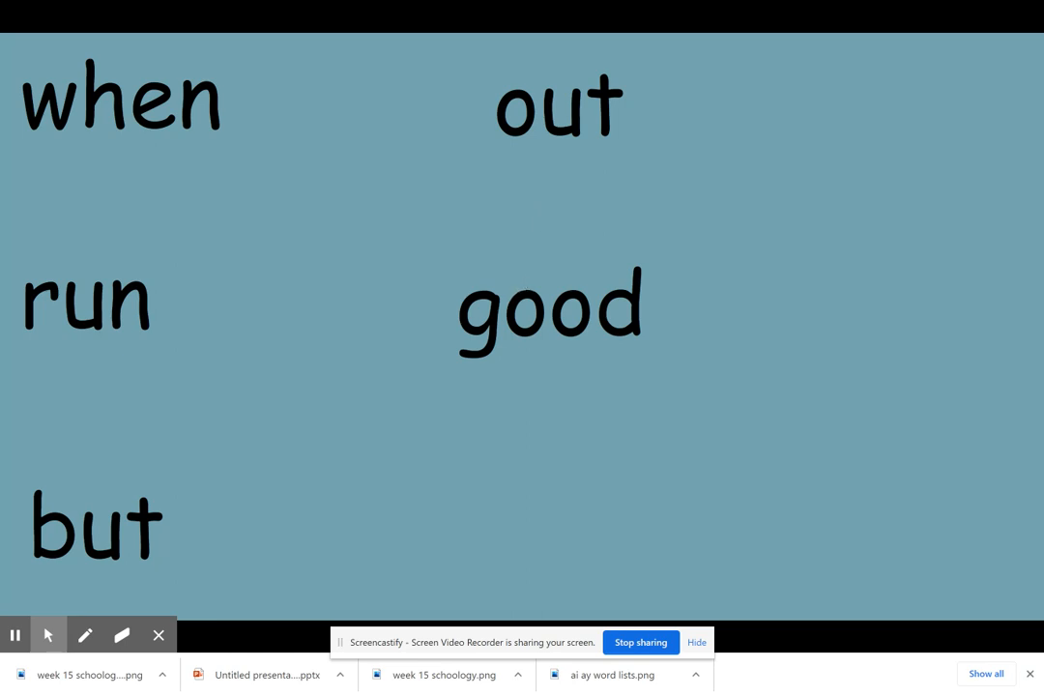
{"action": "mouse_move", "coordinate": [94, 166]}
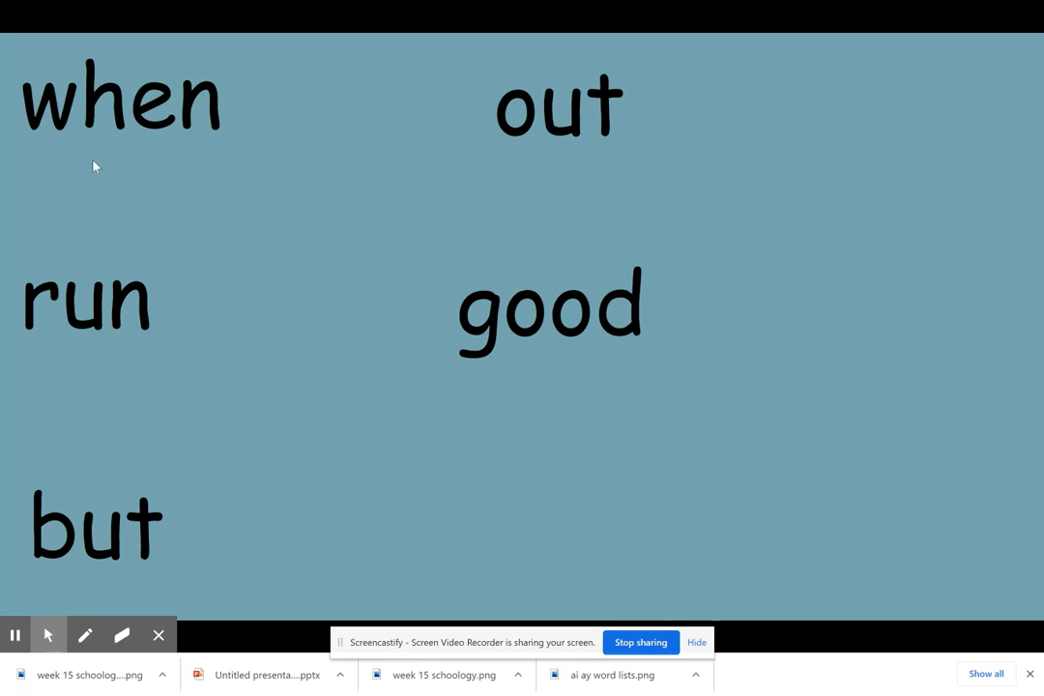
{"action": "mouse_move", "coordinate": [520, 156]}
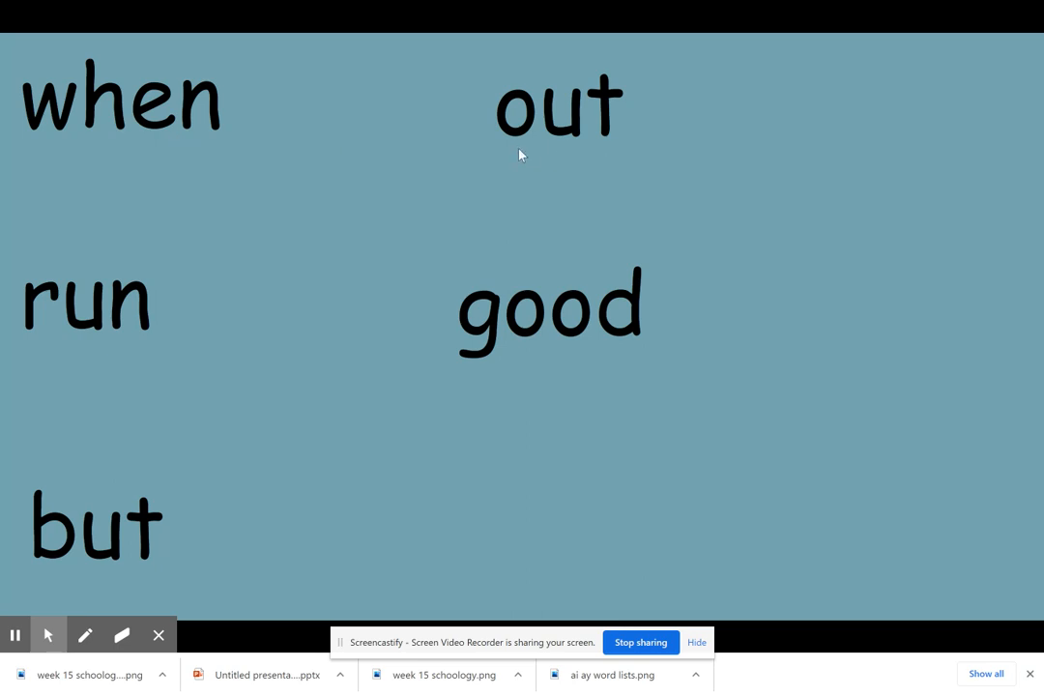
{"action": "mouse_move", "coordinate": [662, 341]}
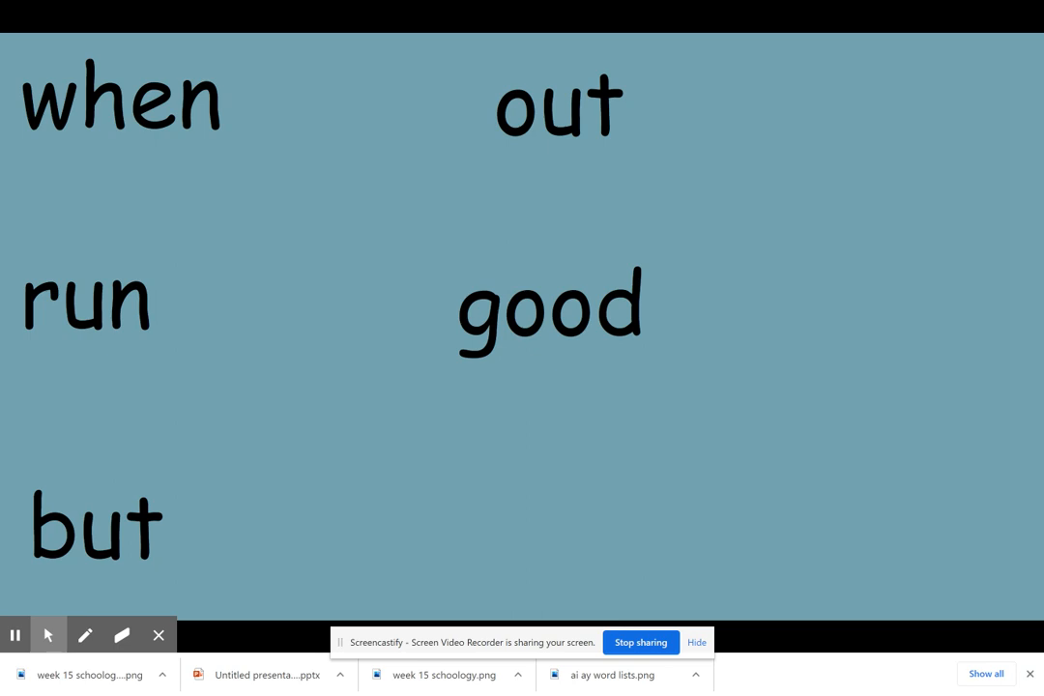
{"action": "mouse_move", "coordinate": [119, 147]}
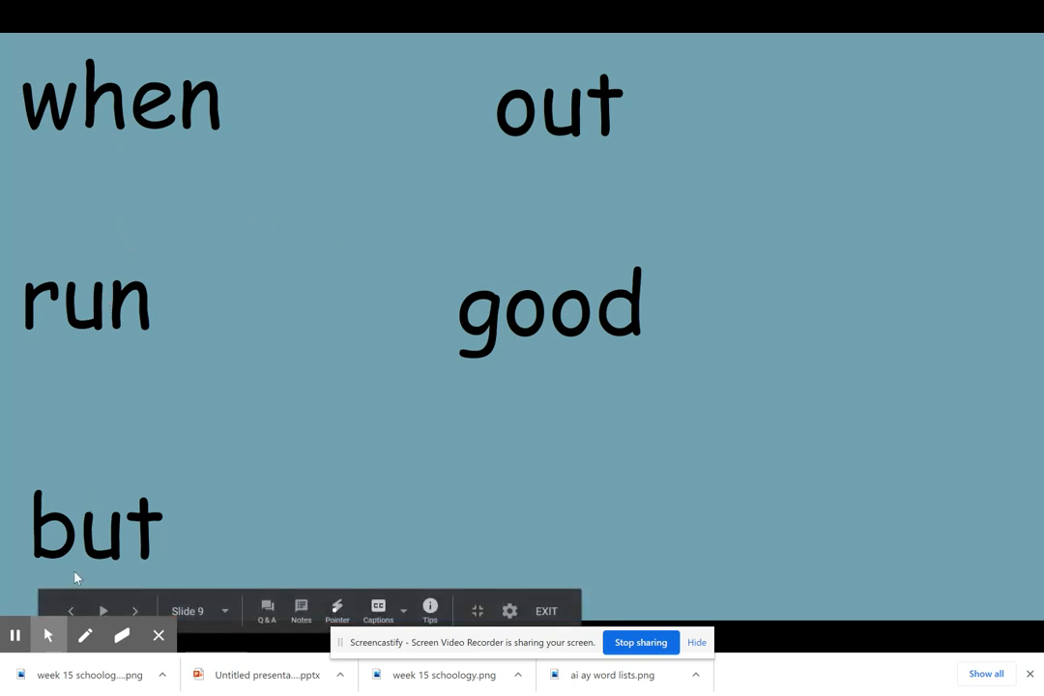
{"action": "mouse_move", "coordinate": [553, 365]}
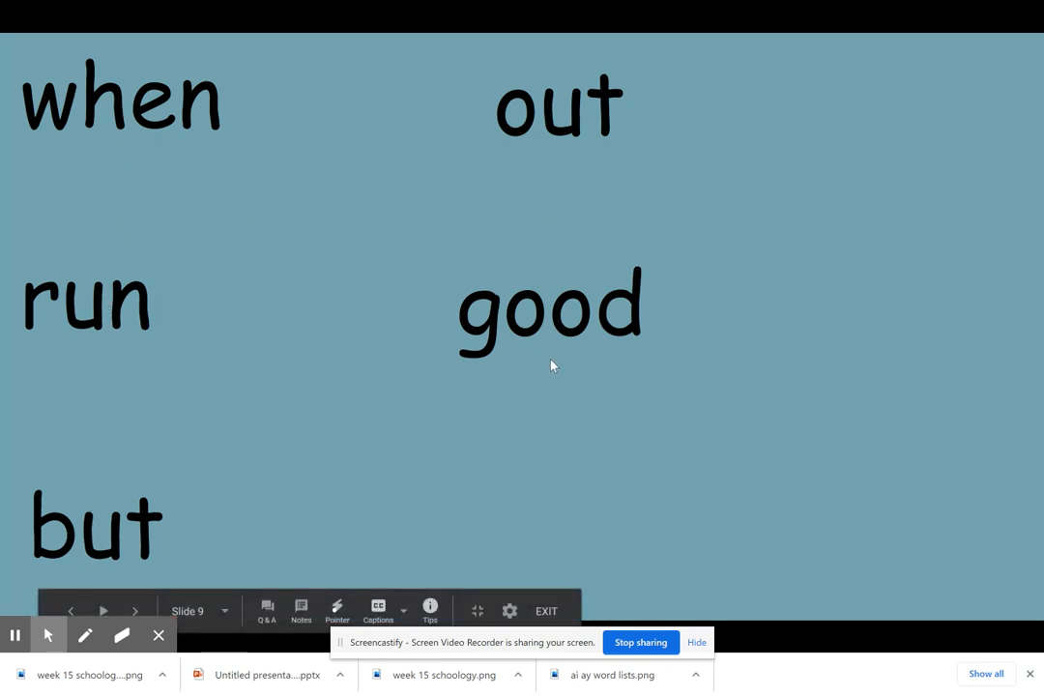